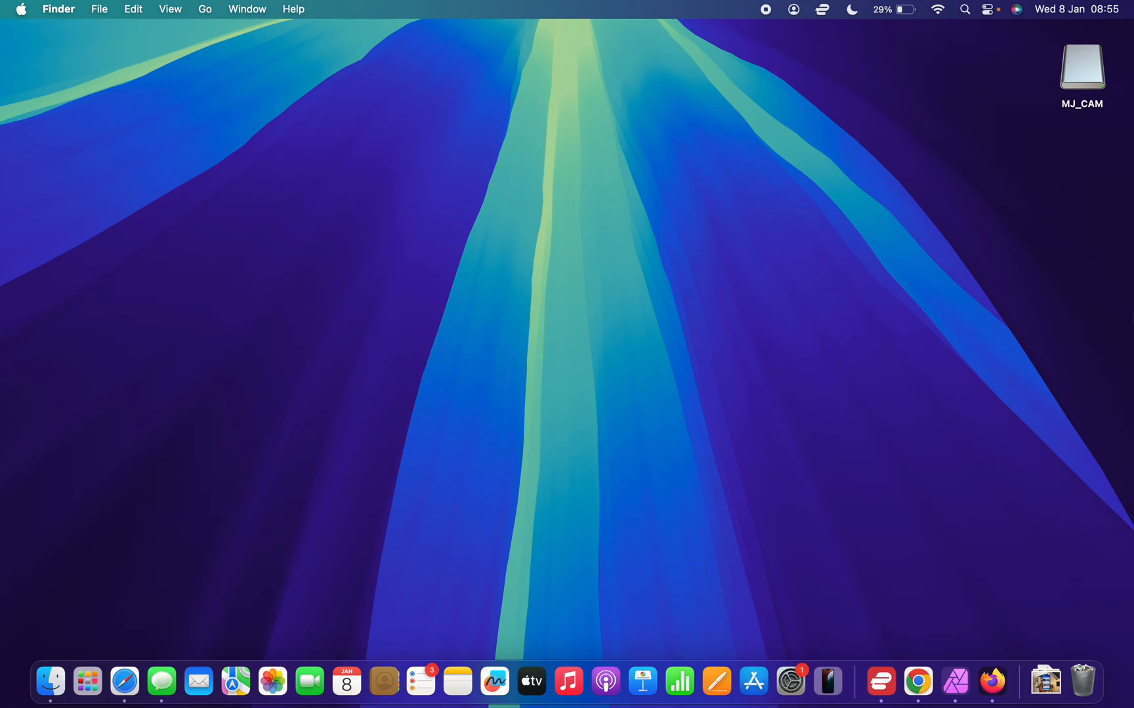
mouse_move(1040, 294)
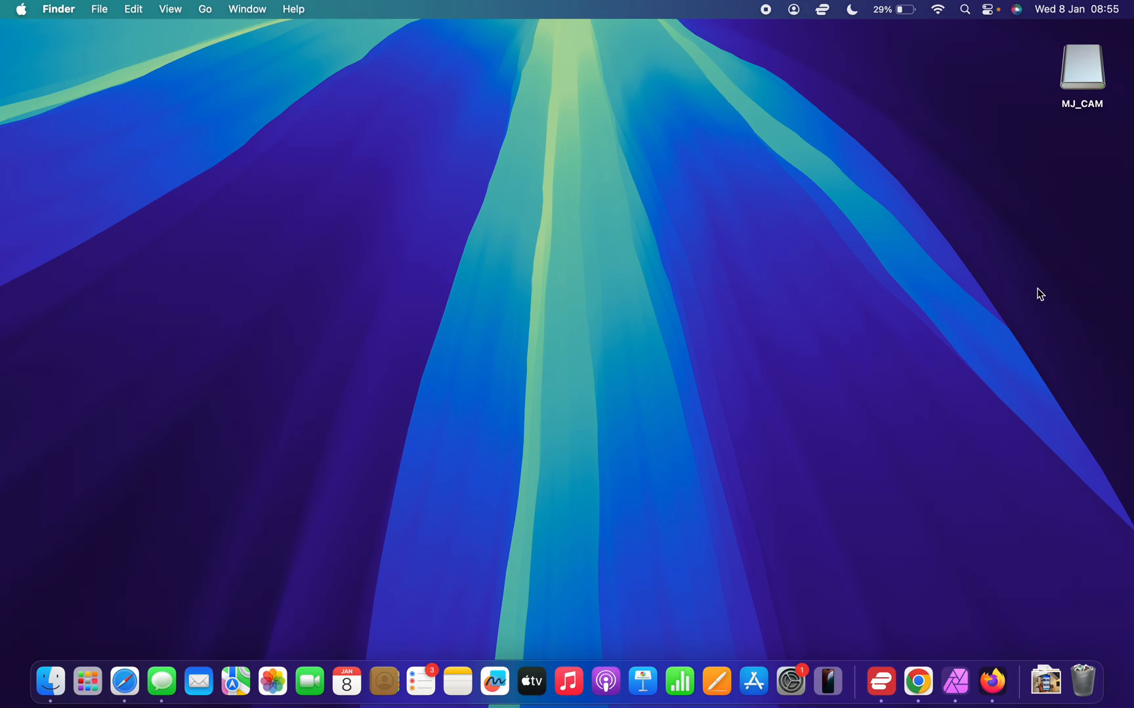
mouse_move(859, 207)
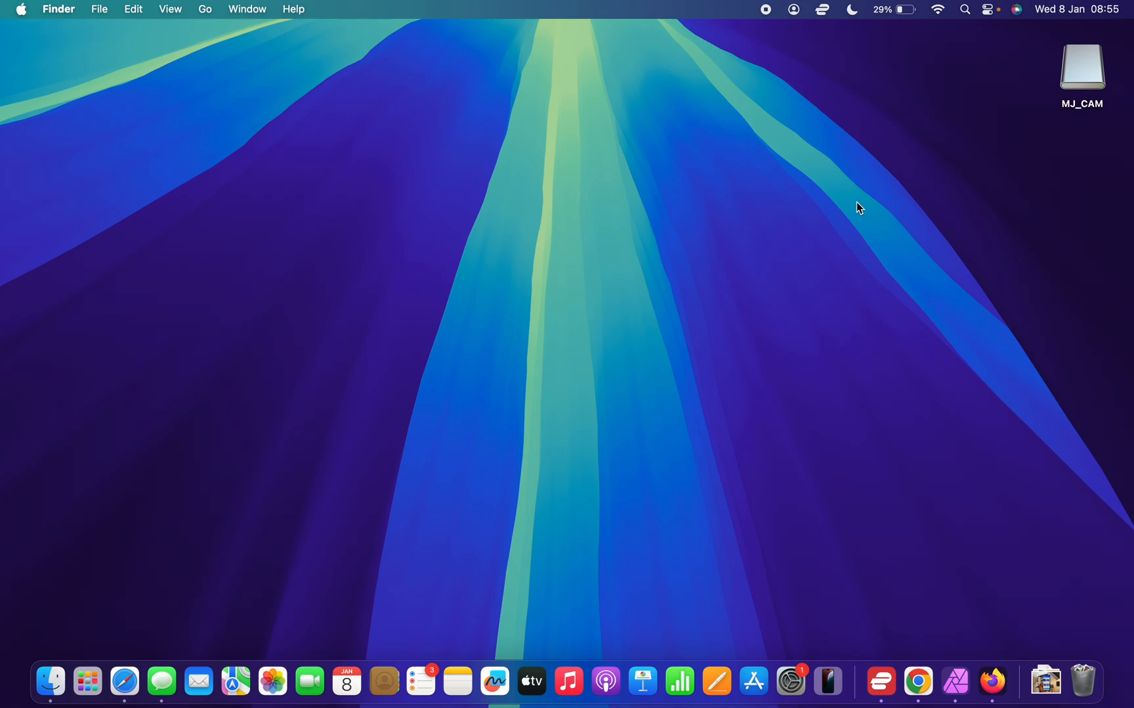
mouse_move(29, 21)
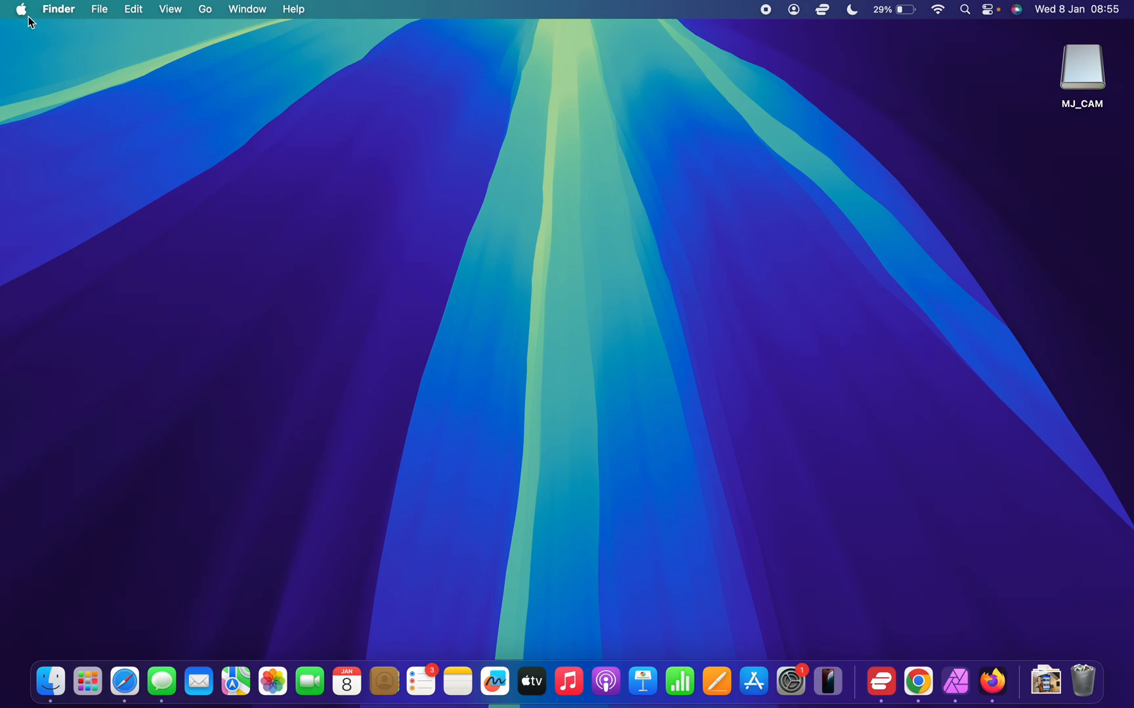
mouse_move(790, 681)
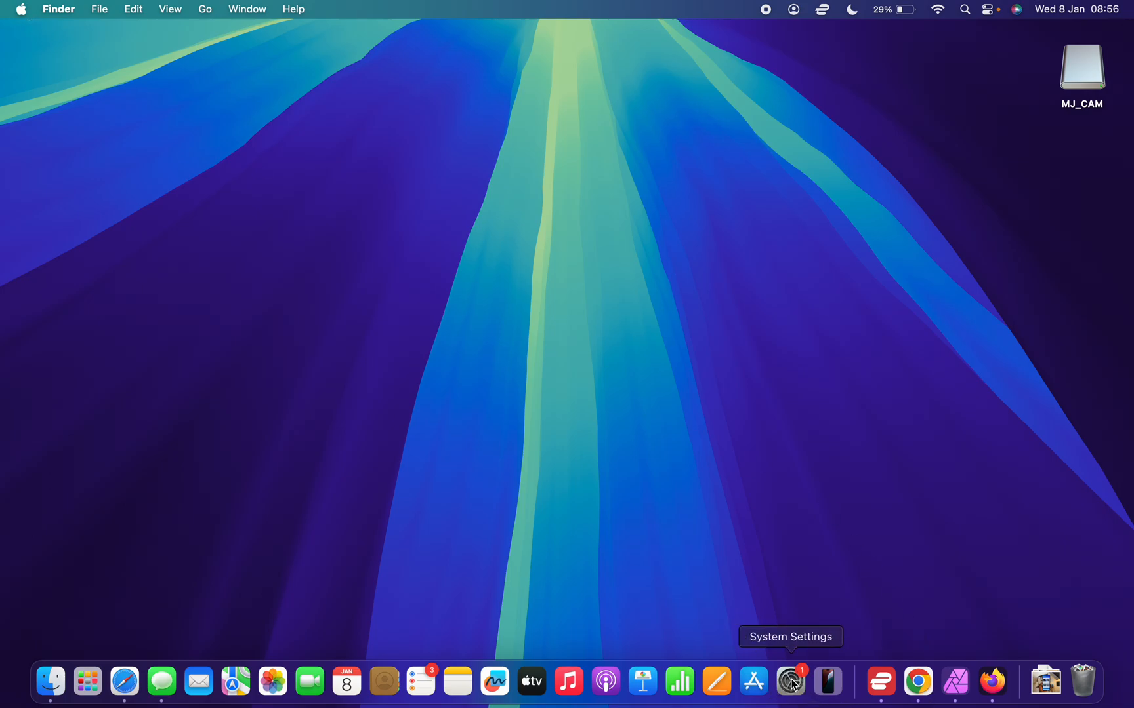
mouse_move(218, 65)
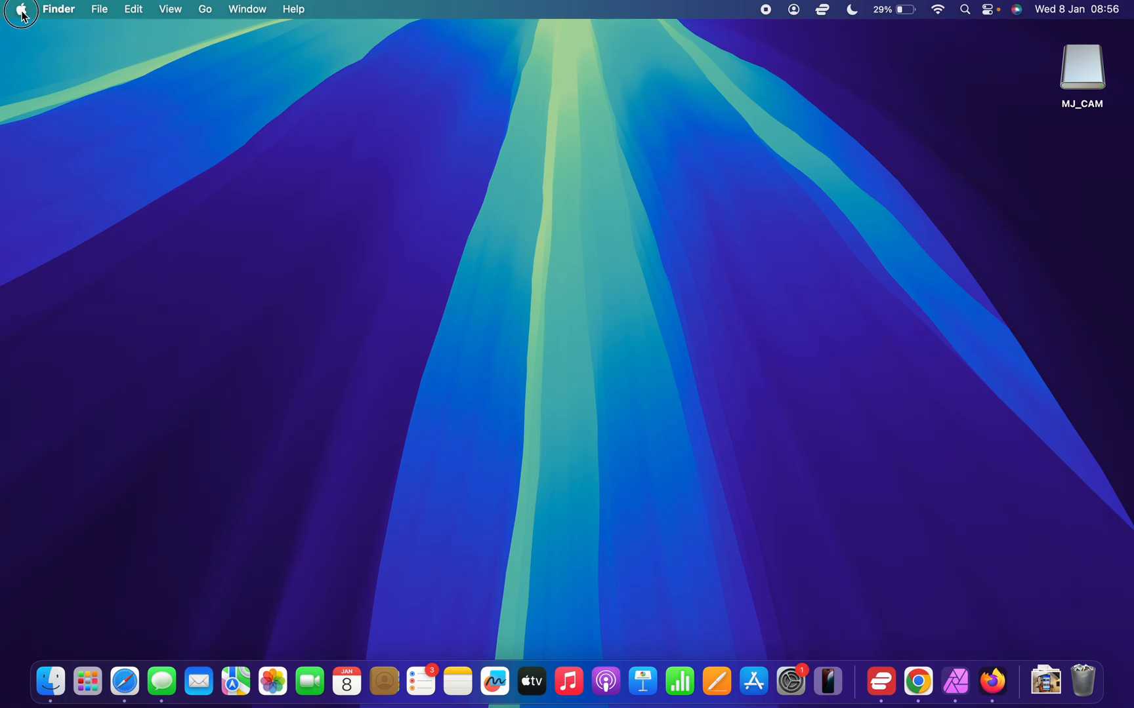
mouse_move(48, 62)
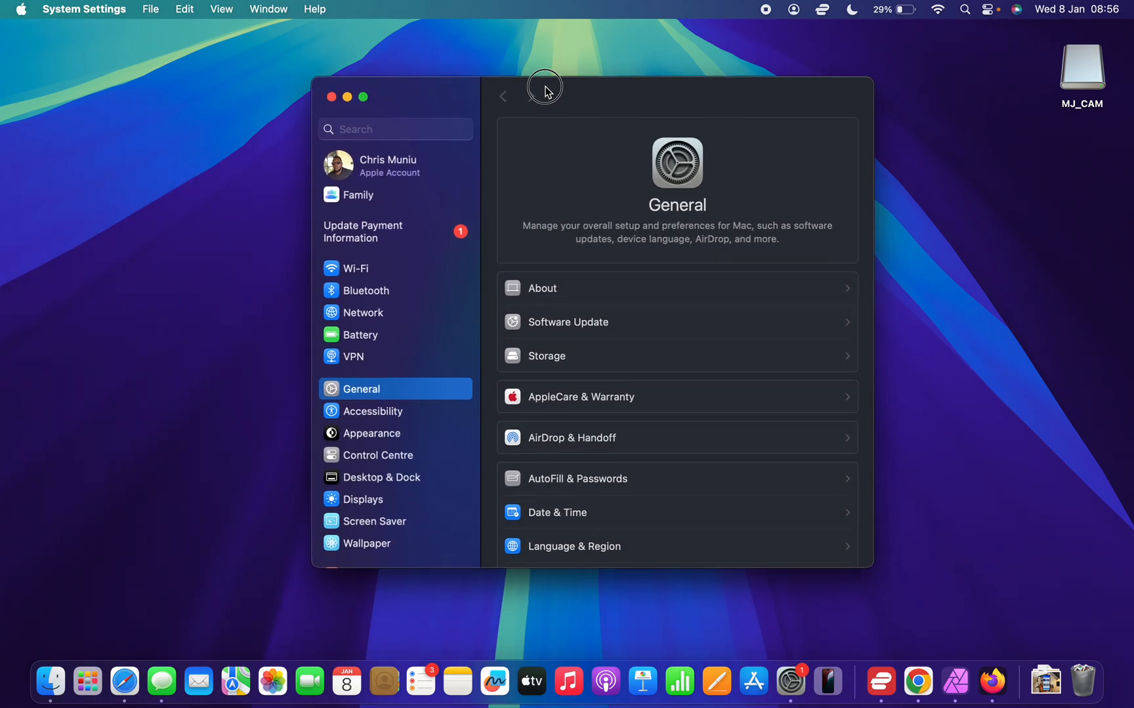
Show the Users & Groups pane listing the Admin, Web Pro and Guest accounts.
scroll("down", 3)
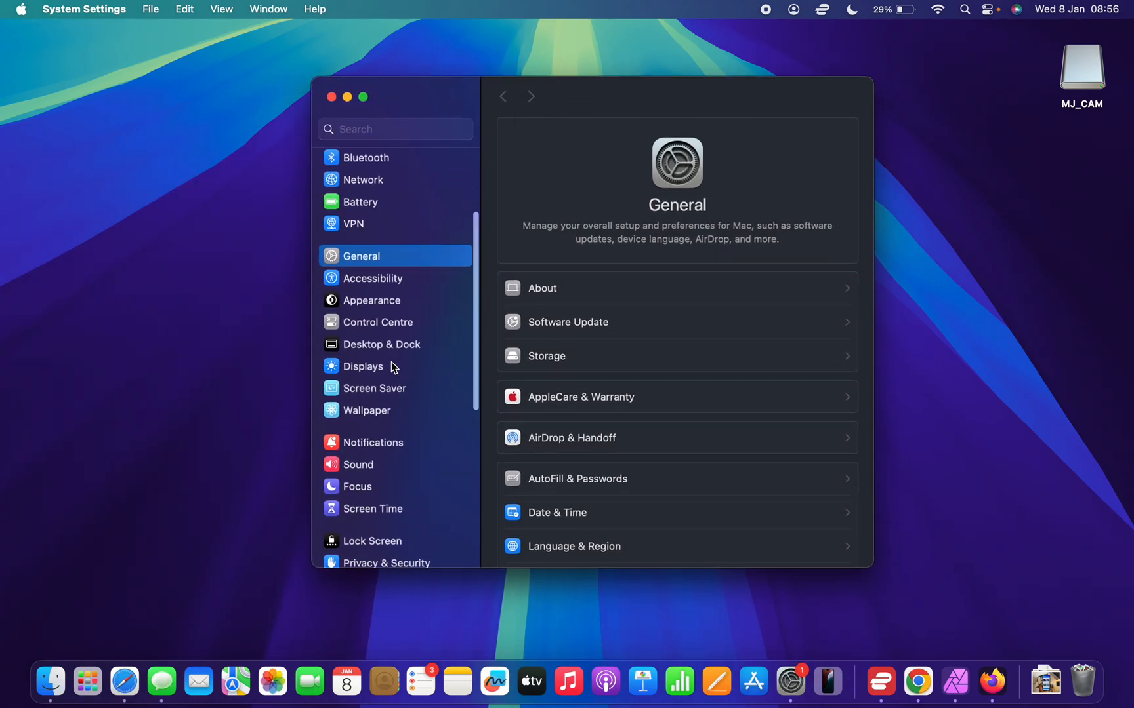
scroll("down", 3)
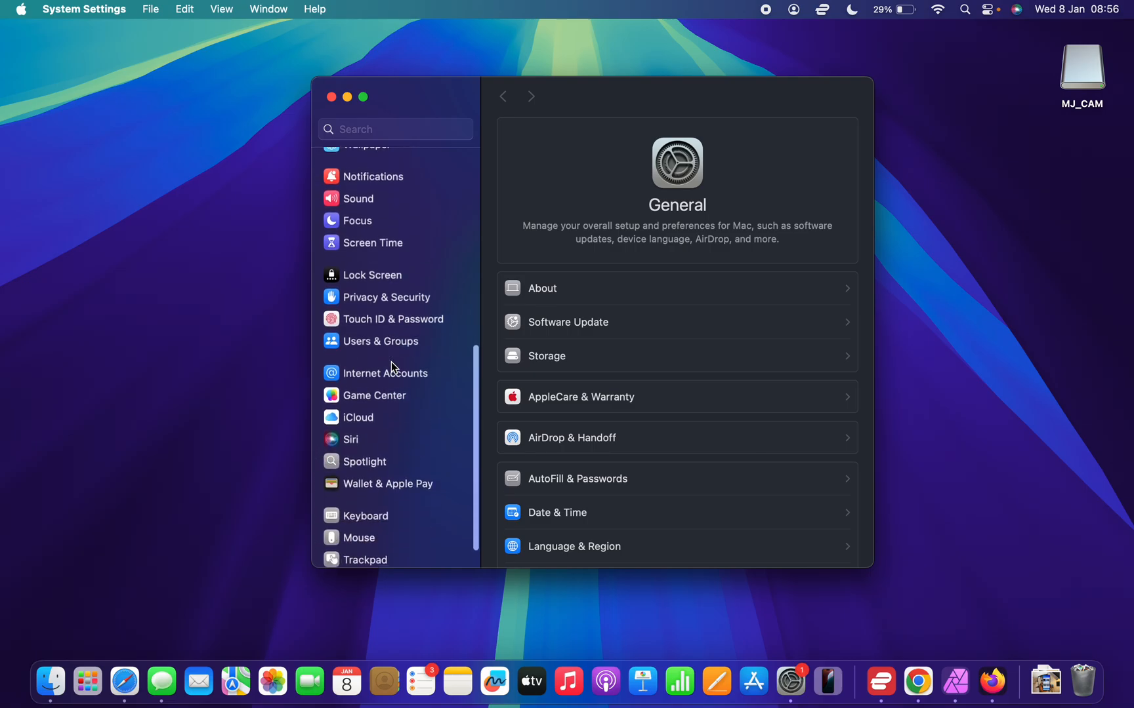
left_click(382, 332)
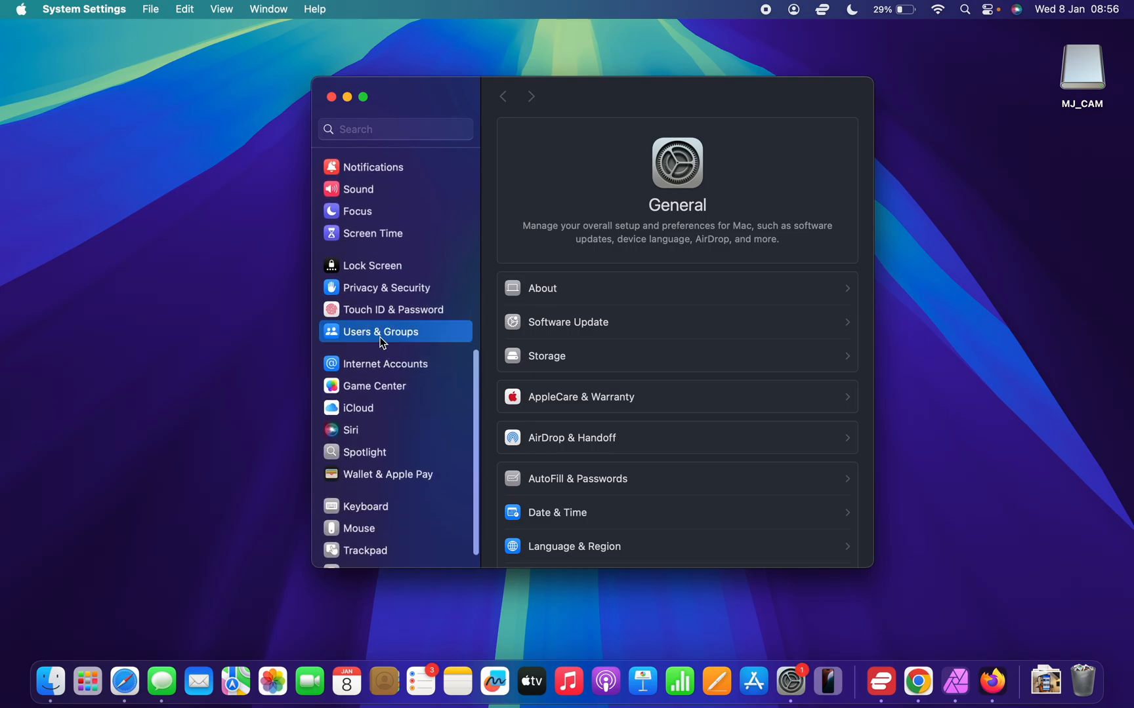
left_click(380, 332)
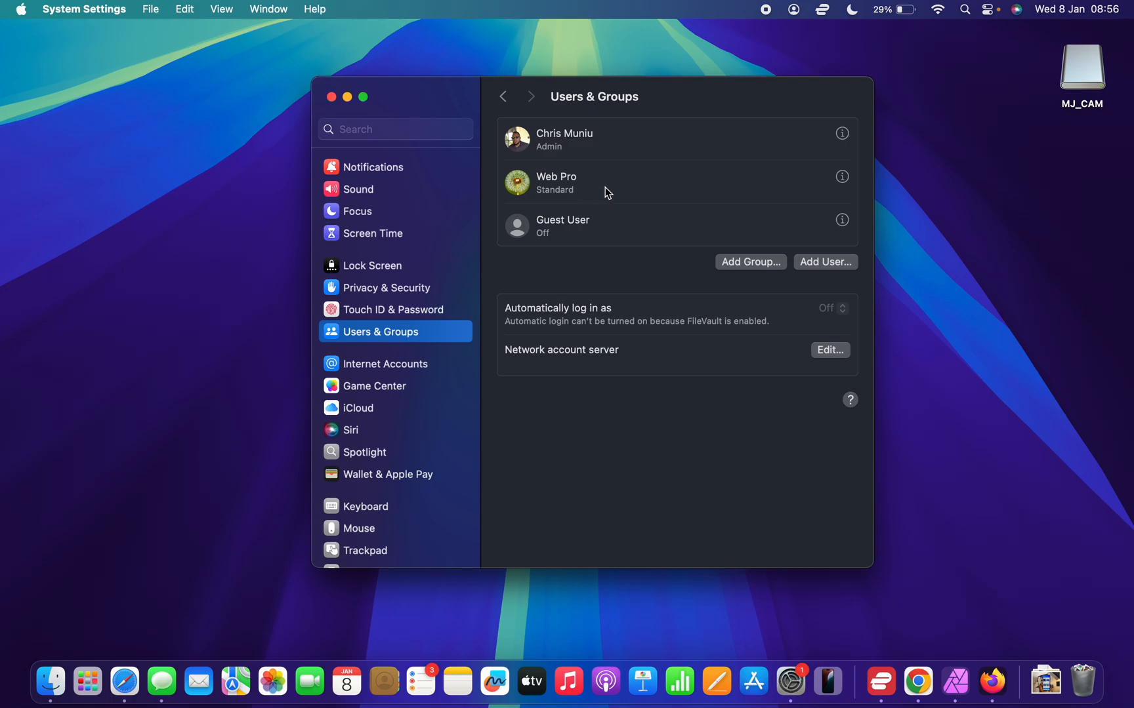
mouse_move(568, 189)
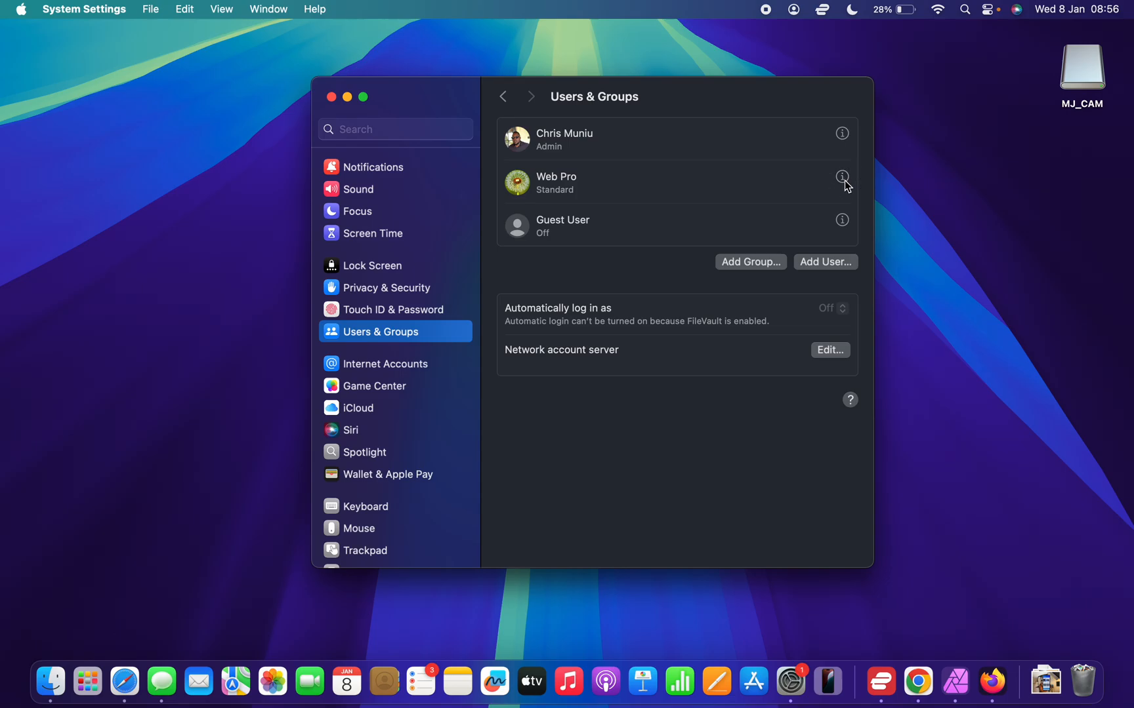
Start a password reset for Web Pro and unlock it with the administrator password.
left_click(841, 177)
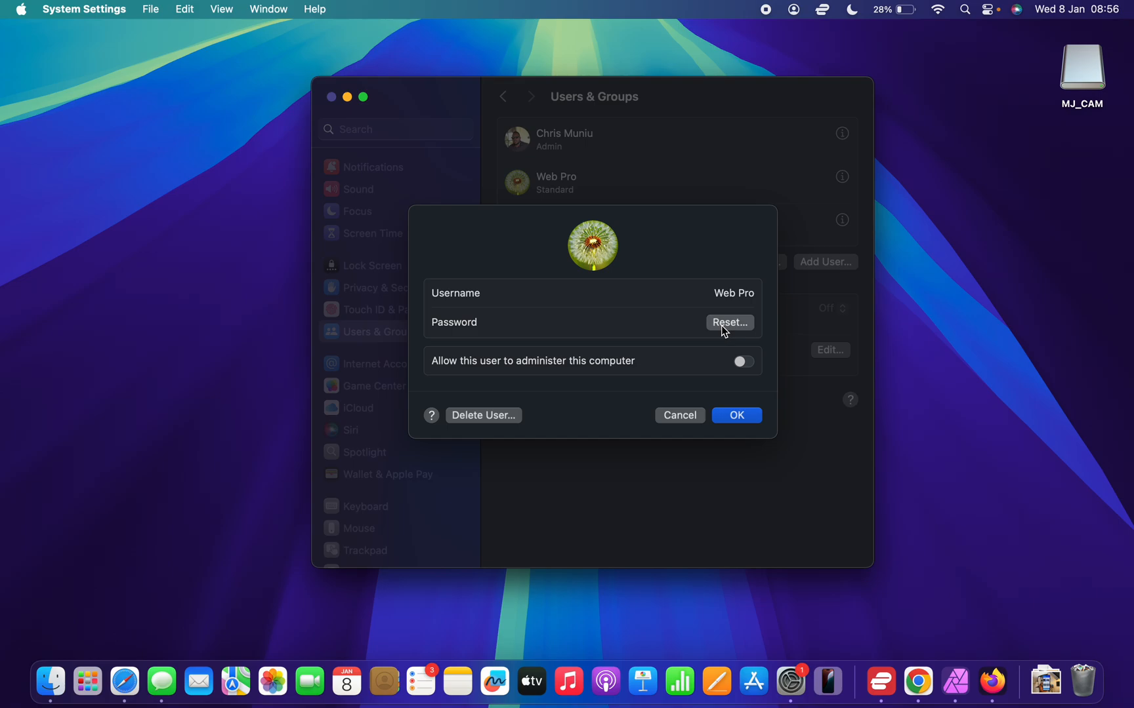
left_click(729, 322)
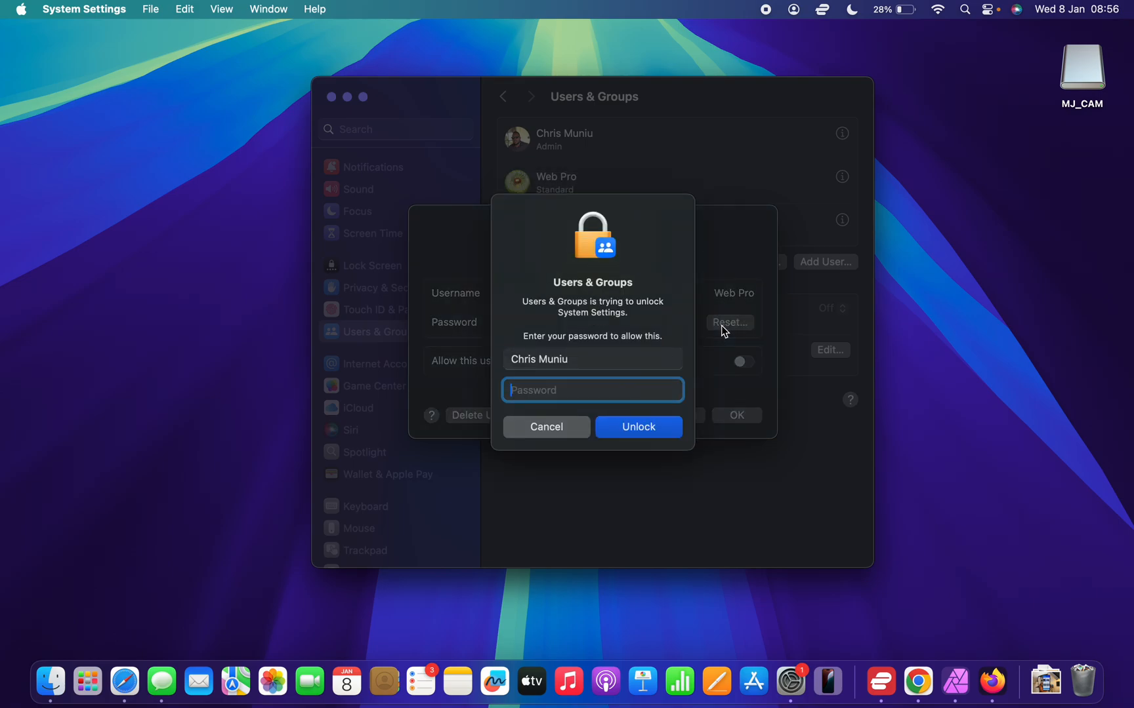
type("password")
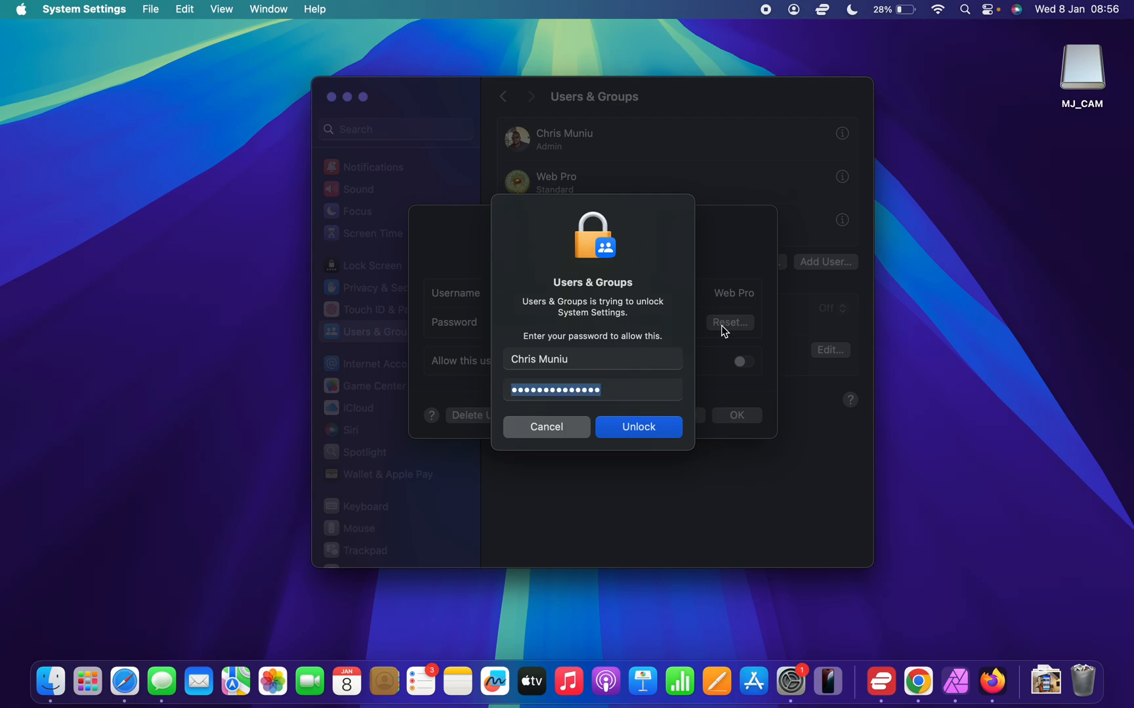
left_click(638, 426)
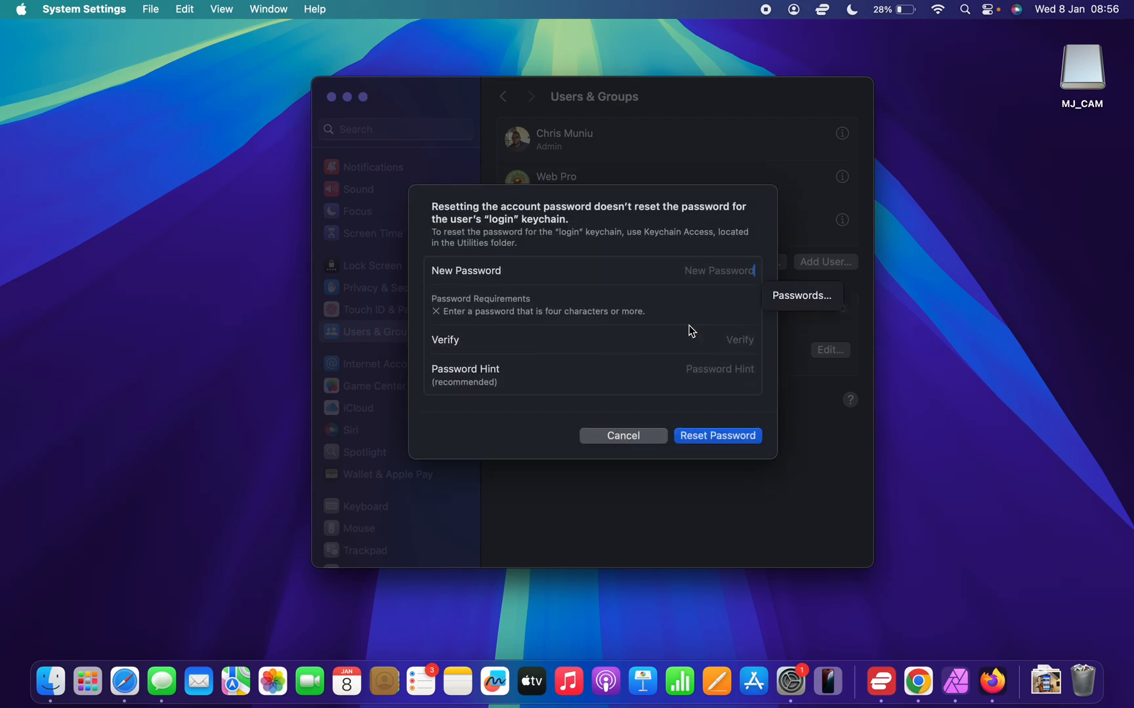
mouse_move(553, 283)
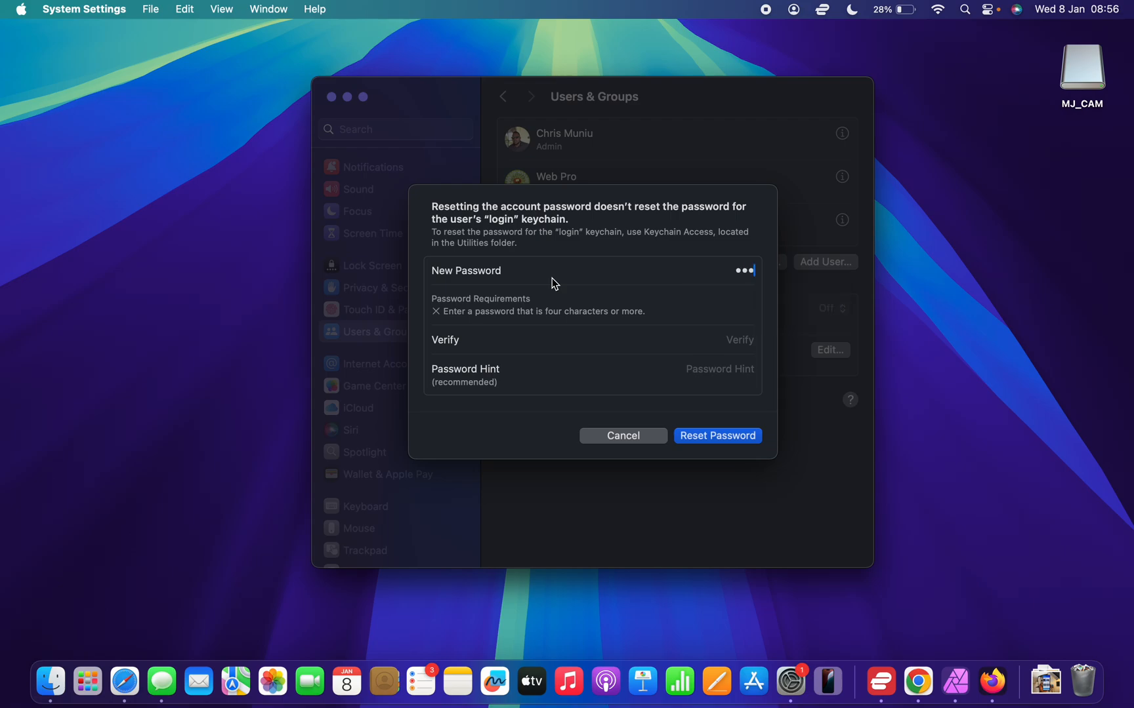
Enter Web Pro's new password, verify it, add the hint 'full' and reset.
type("password")
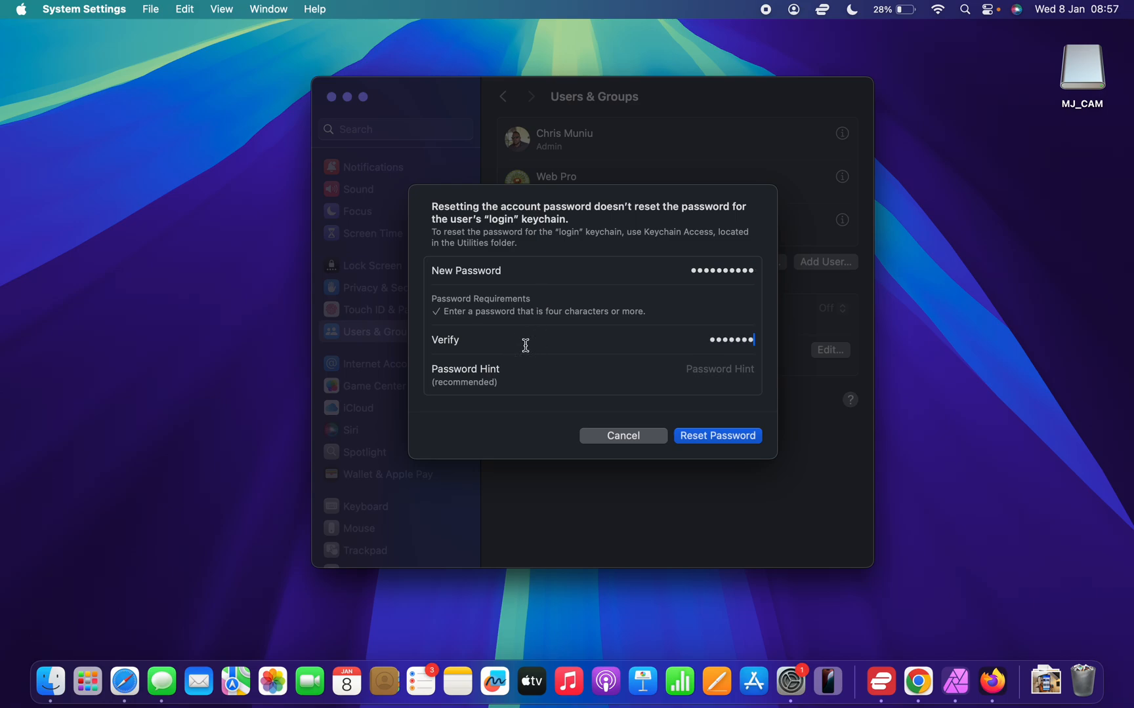
type("•")
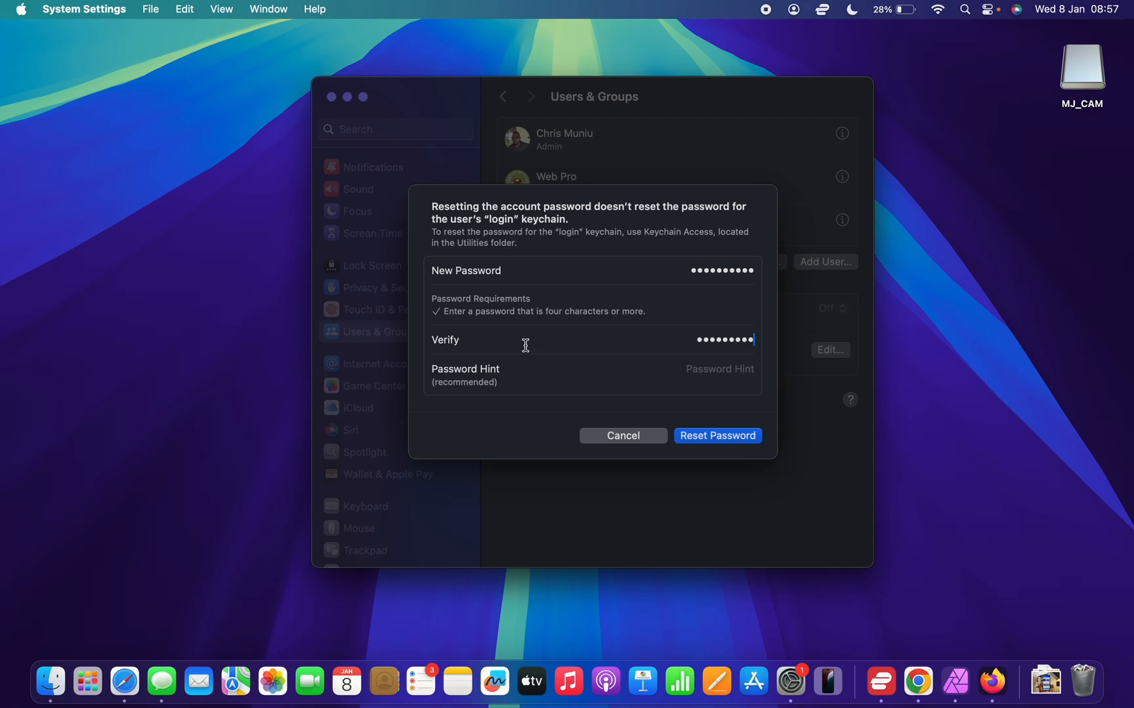
mouse_move(633, 406)
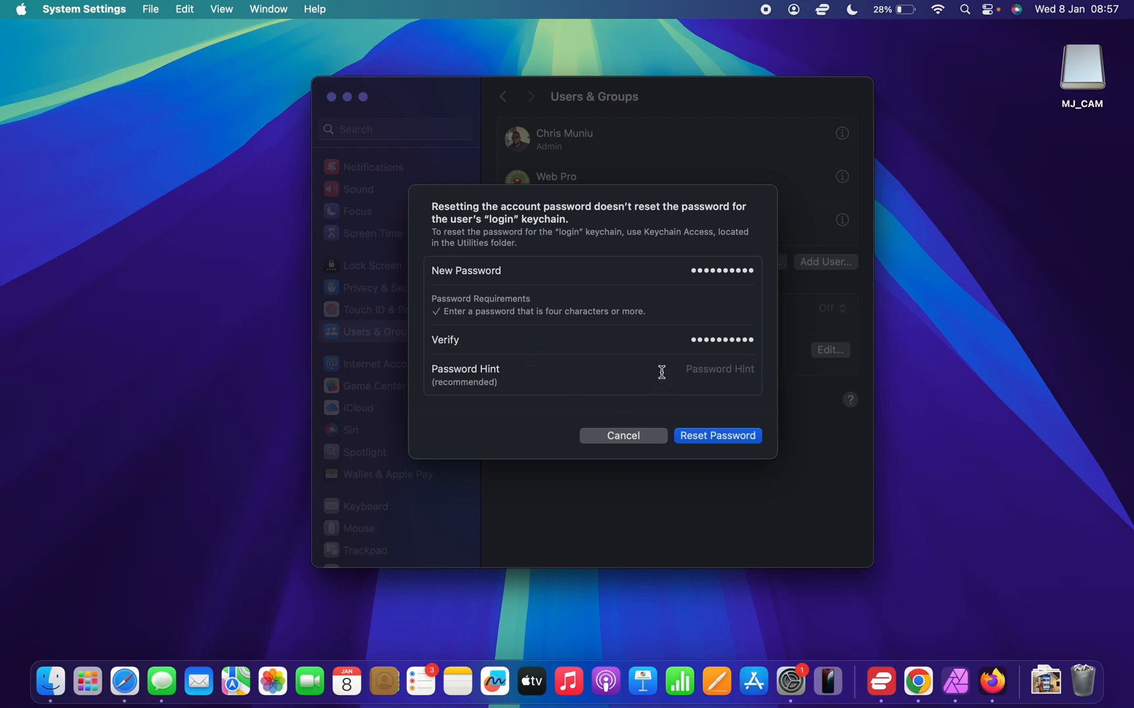
type("full number")
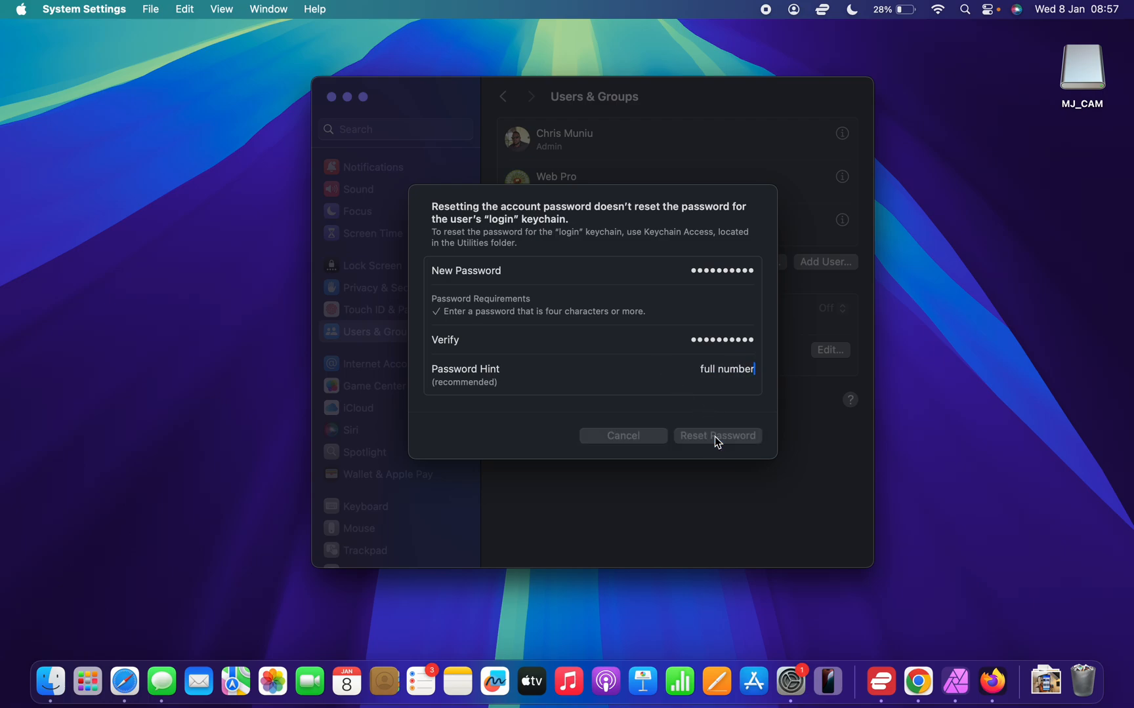
left_click(717, 434)
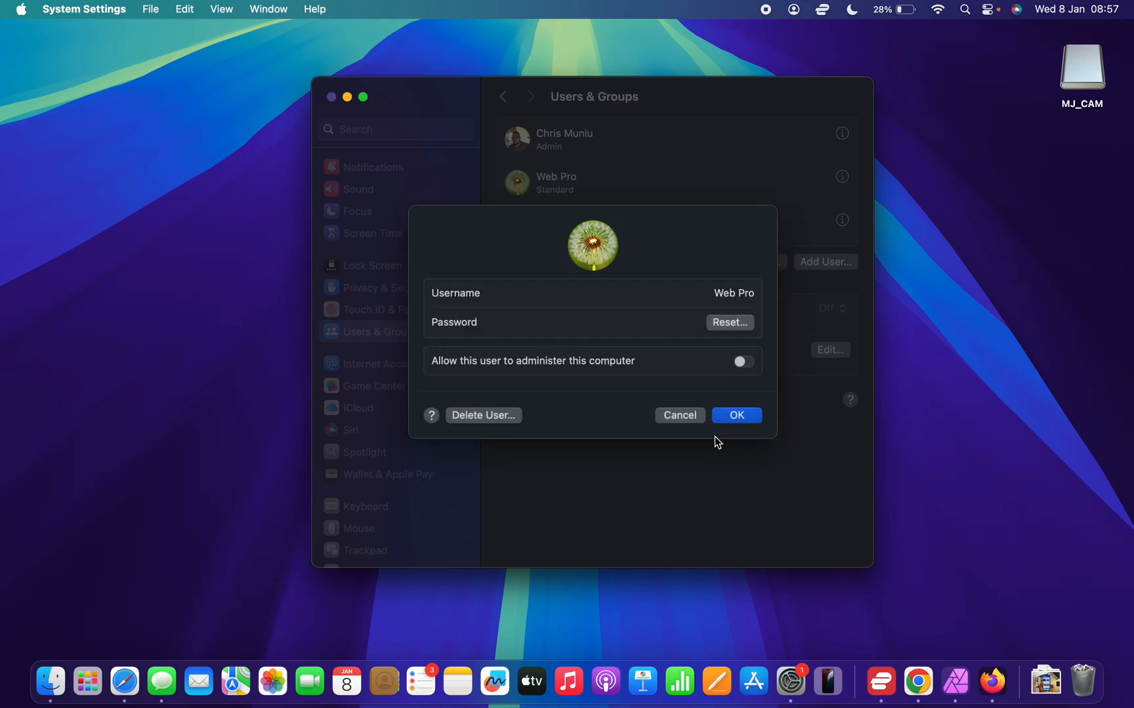
mouse_move(730, 487)
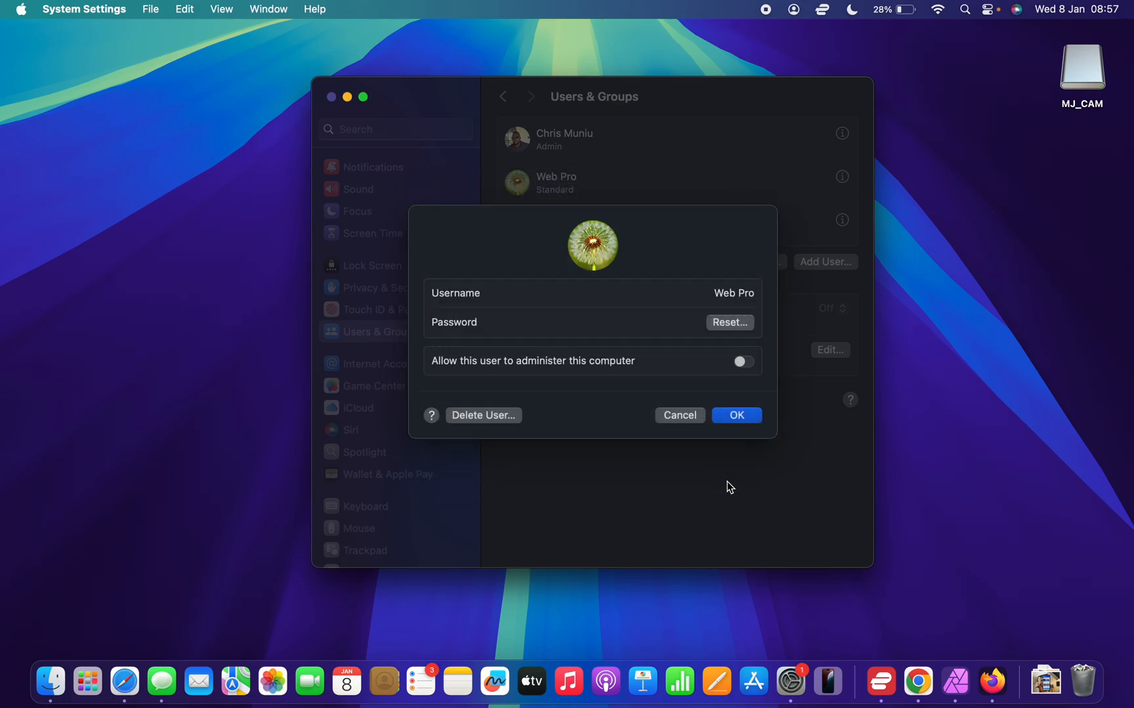
mouse_move(592, 245)
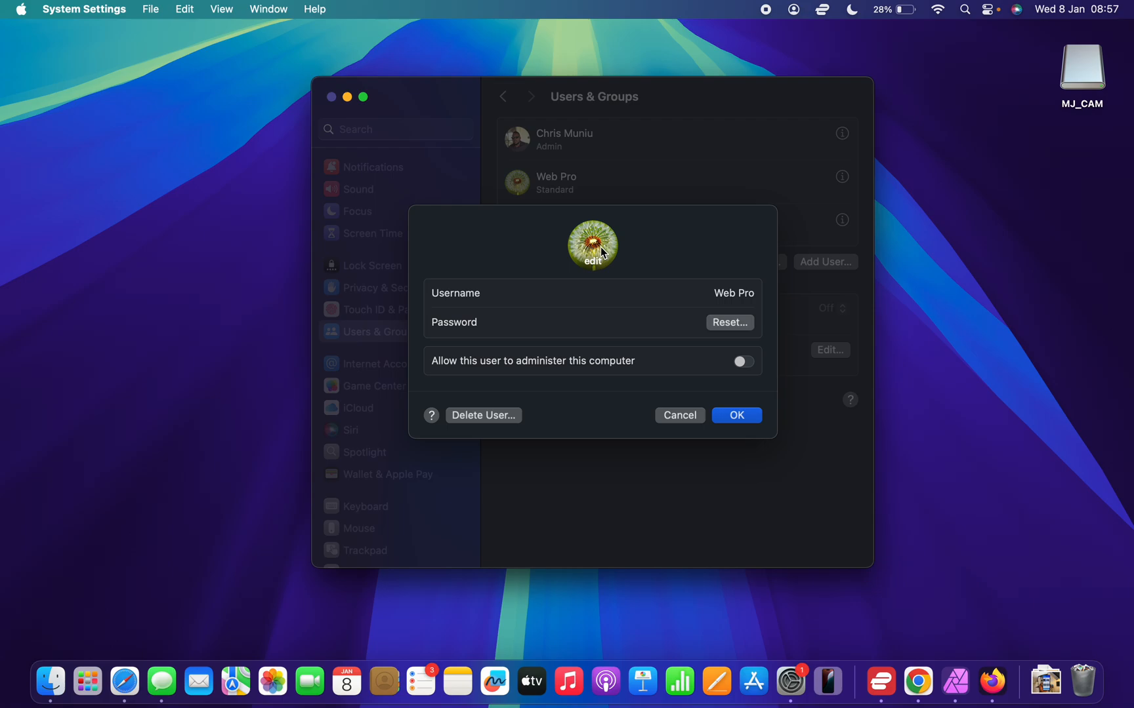
mouse_move(614, 264)
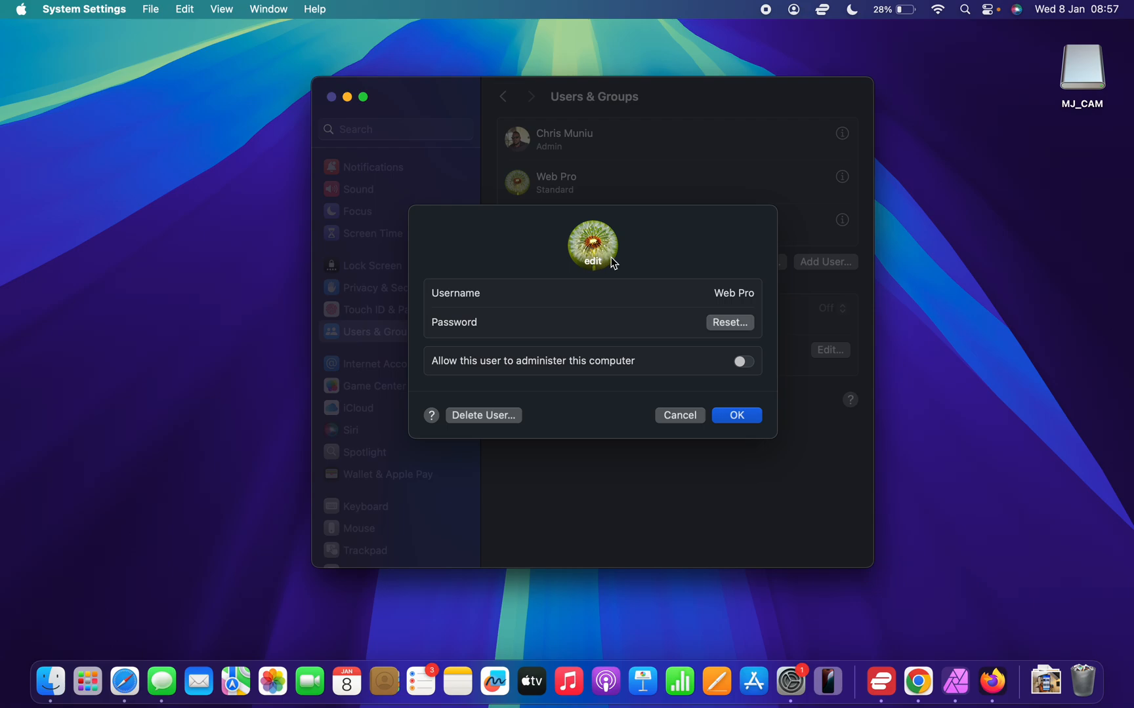
mouse_move(611, 316)
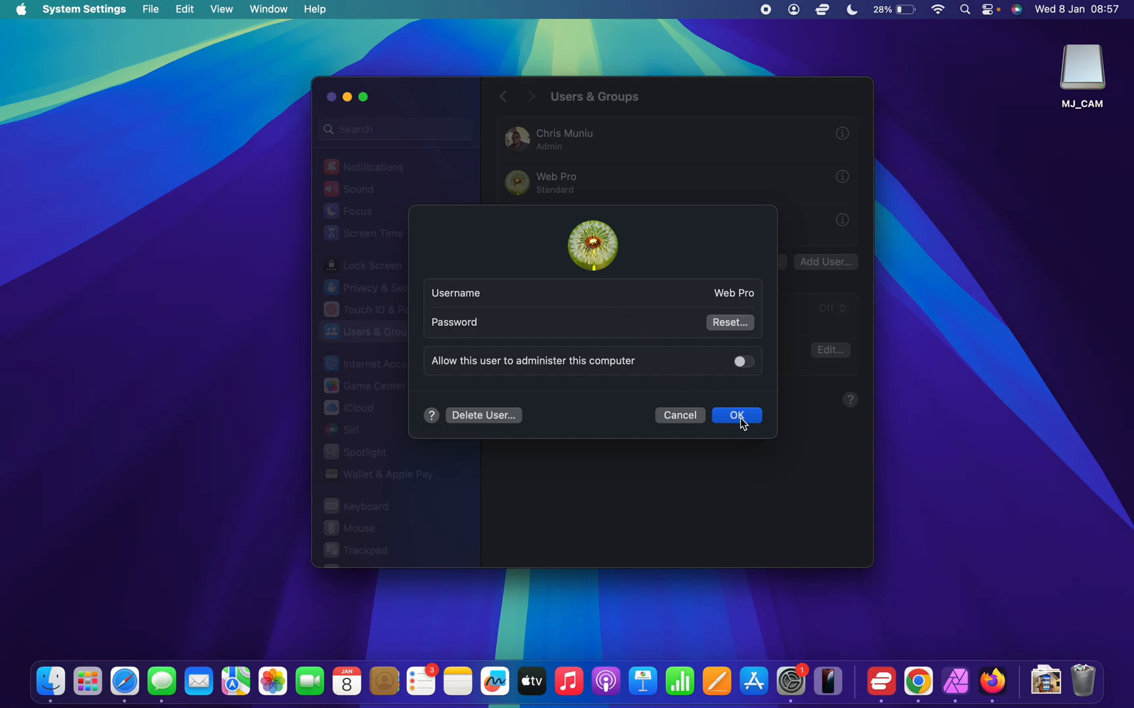
Confirm the Web Pro account details with OK, returning to the account list.
left_click(735, 415)
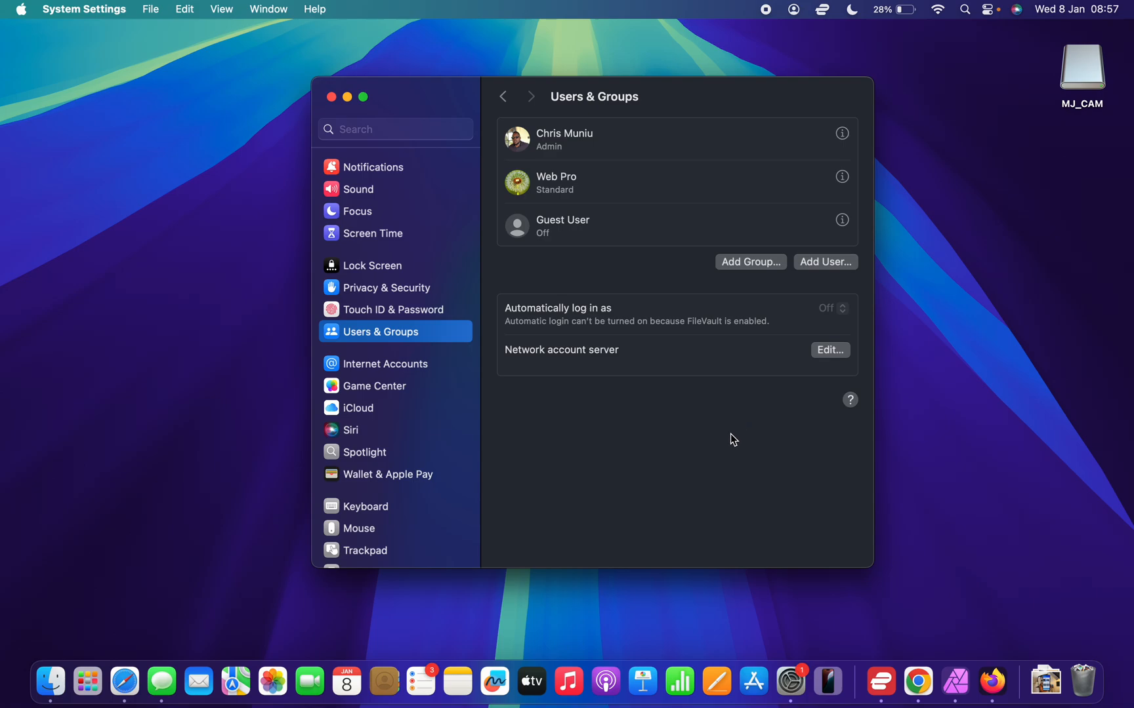
mouse_move(542, 208)
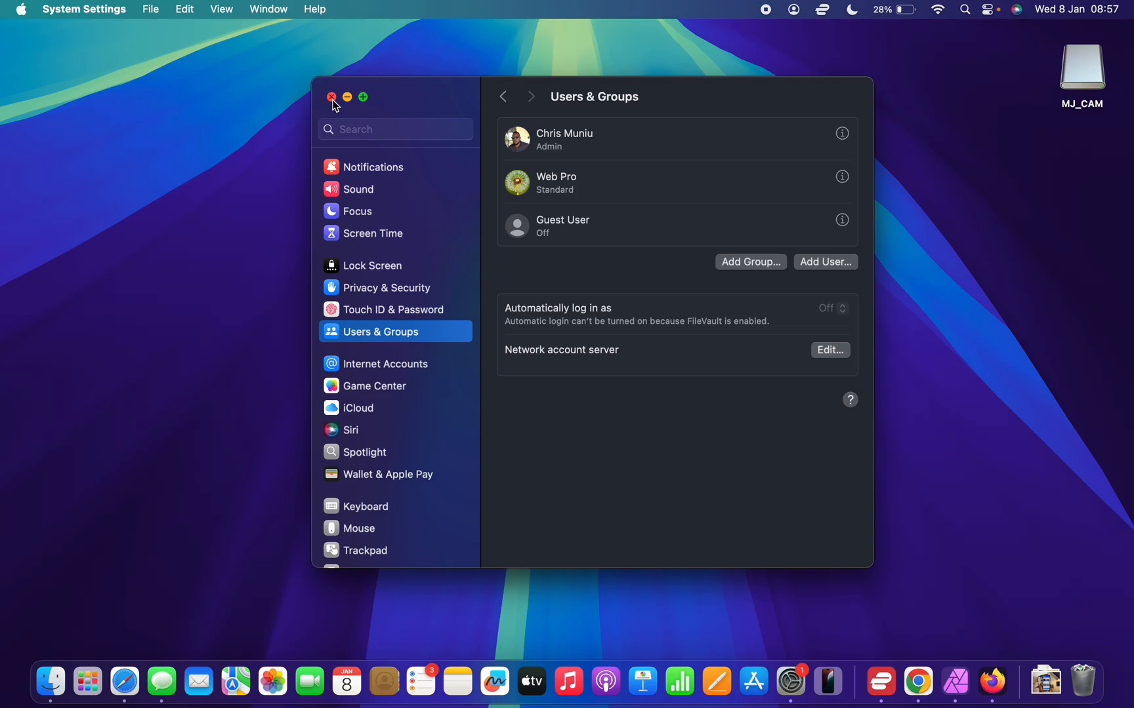
mouse_move(332, 97)
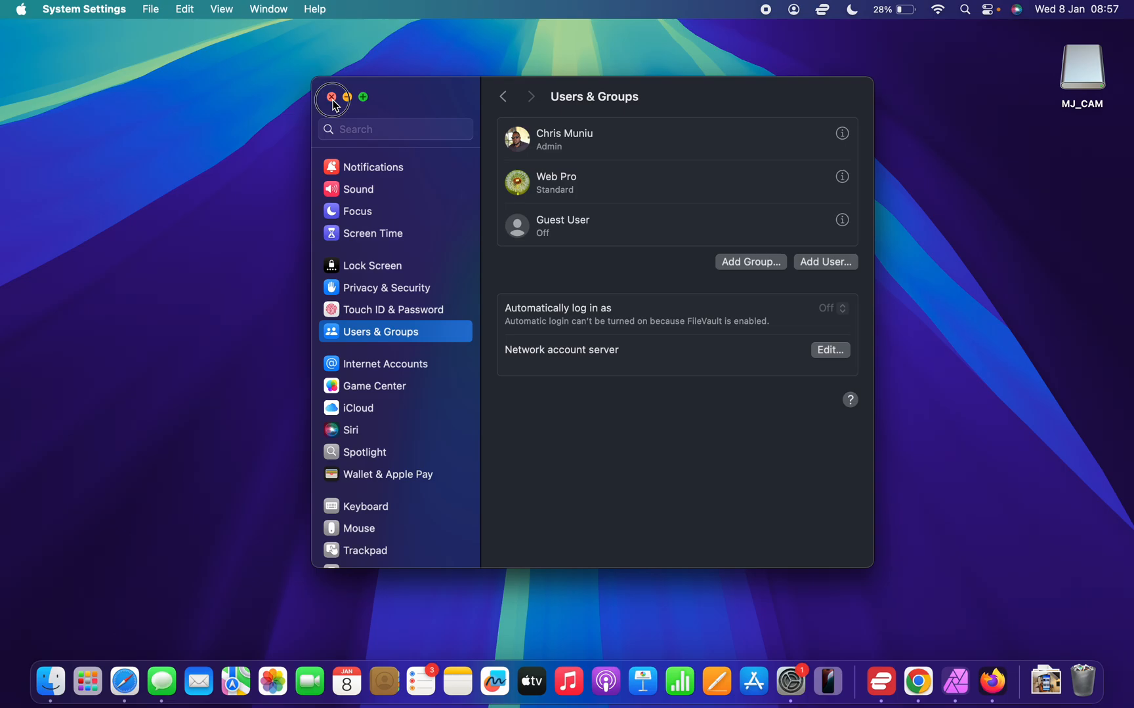
Close the System Settings window, leaving the desktop showing.
left_click(332, 98)
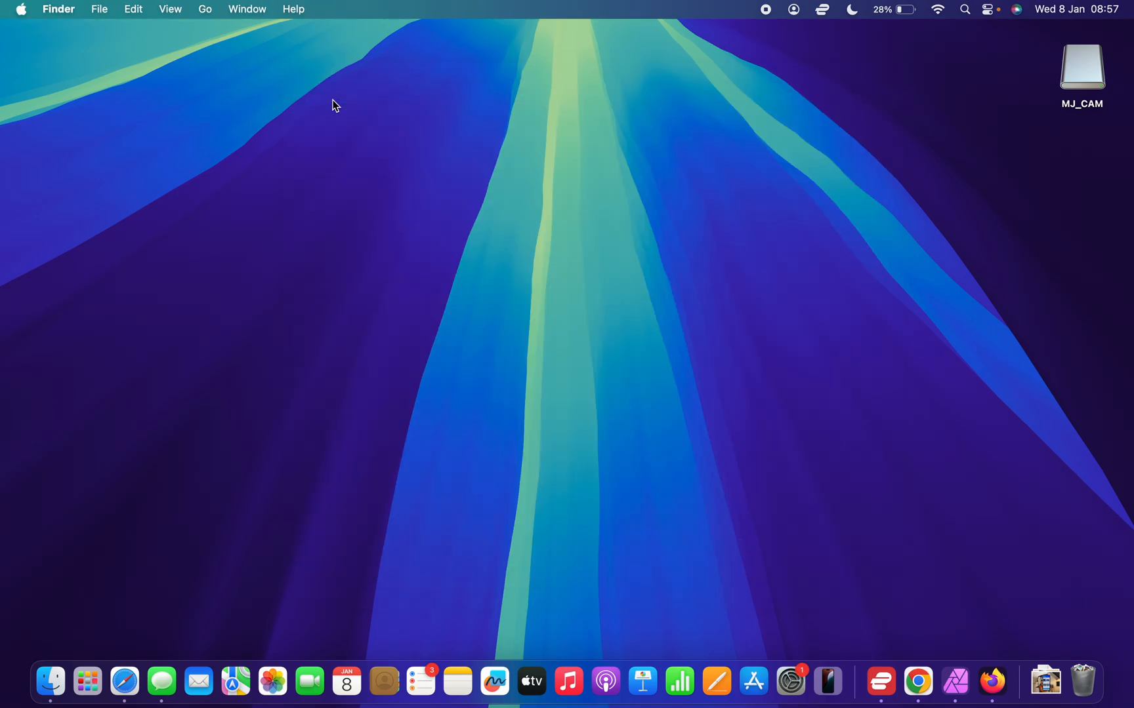